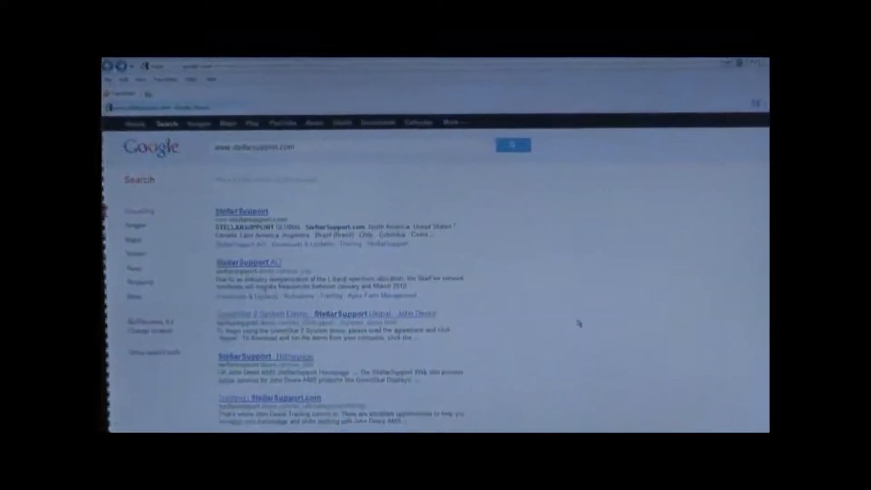
Open the StellarSupport Global site from the Google search results
left_click(240, 211)
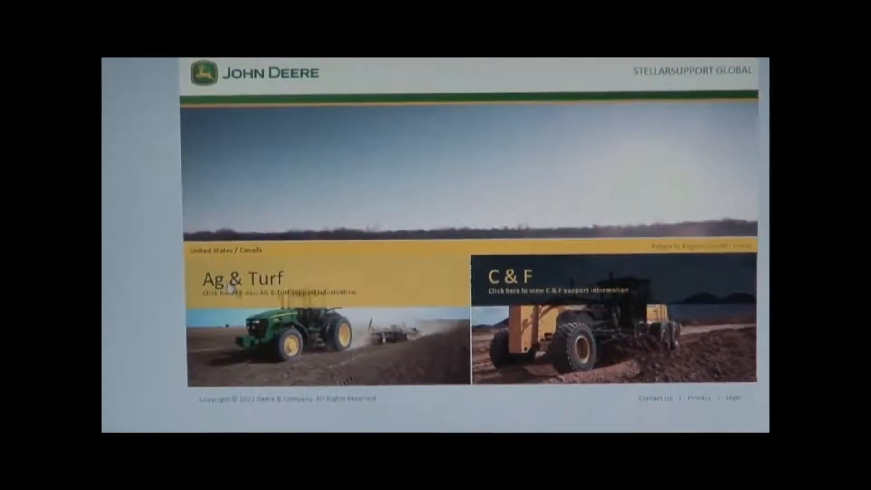
Go to Ag & Turf and open the Downloads / Updates category
left_click(233, 293)
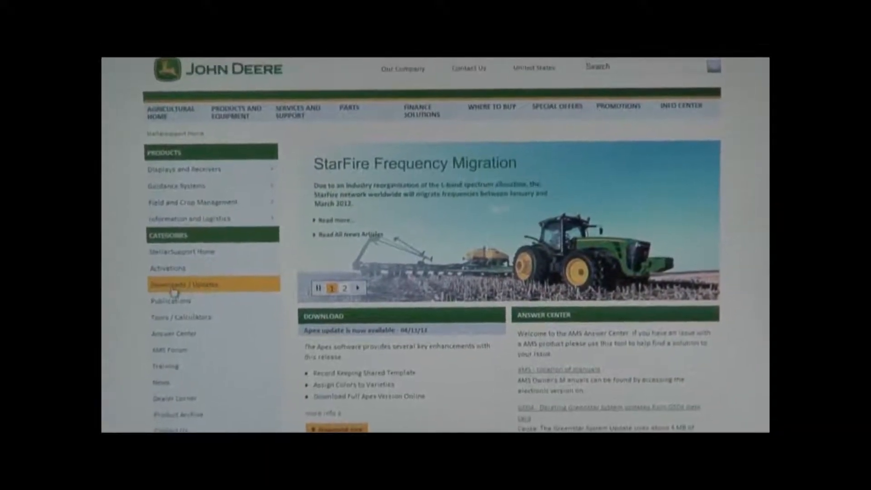
left_click(183, 284)
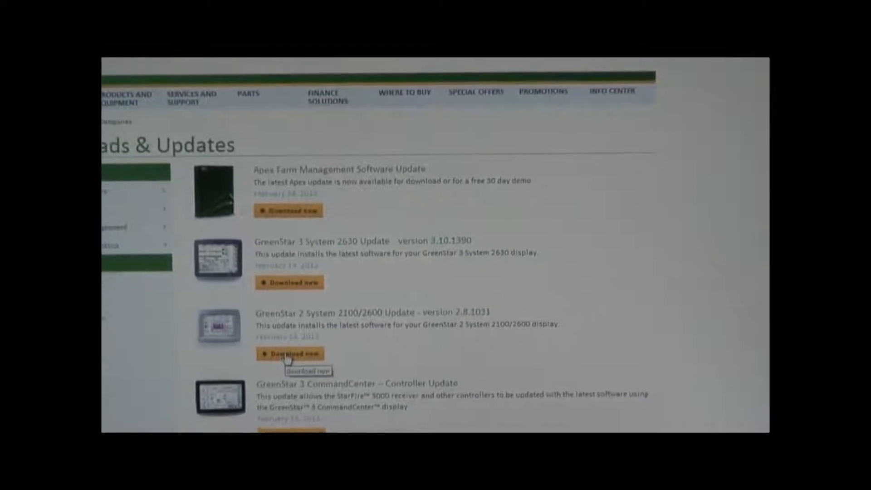
Download the GreenStar 2 System 2100/2600 Update and run the installer
left_click(287, 354)
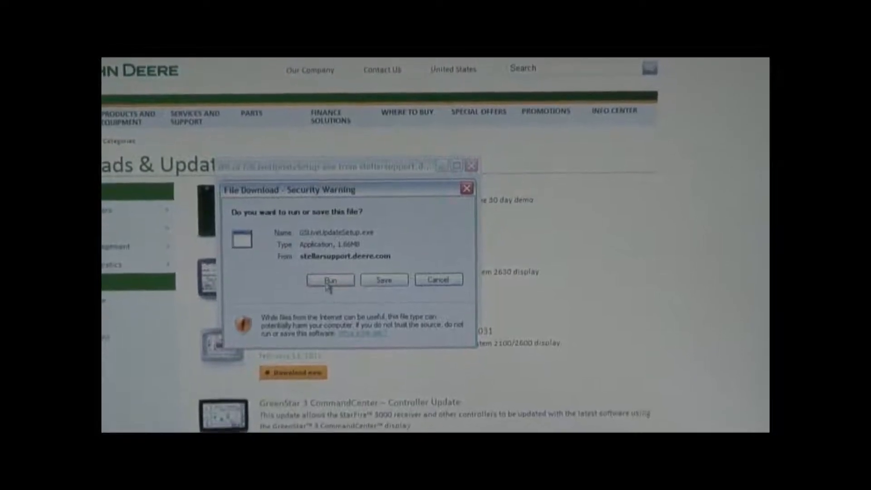
left_click(330, 279)
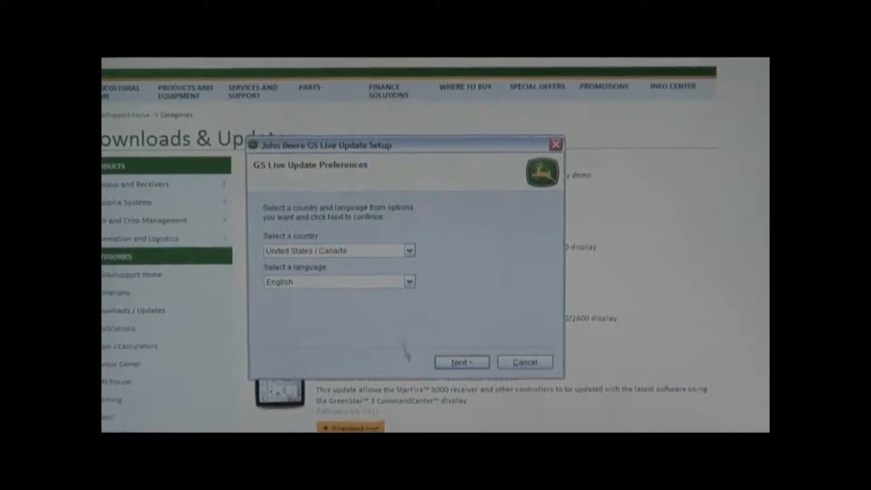
Keep United States / Canada and English, and select the GS2 2100/2600 display
left_click(462, 362)
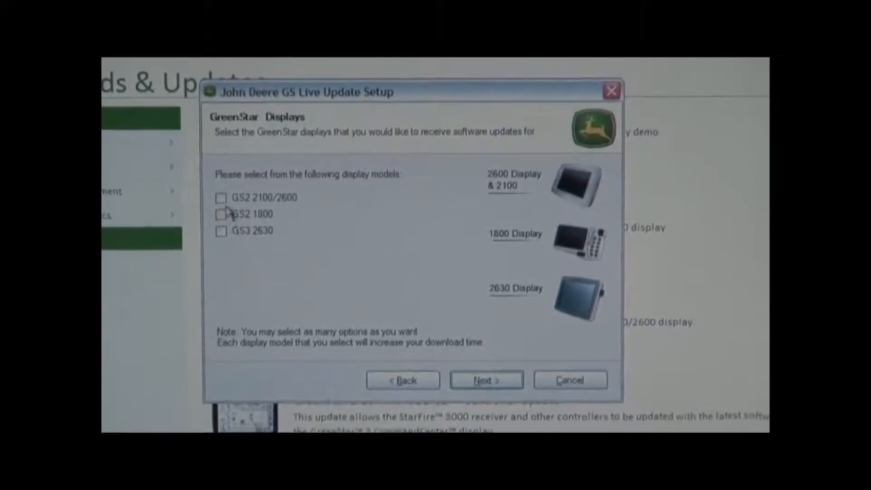
left_click(220, 197)
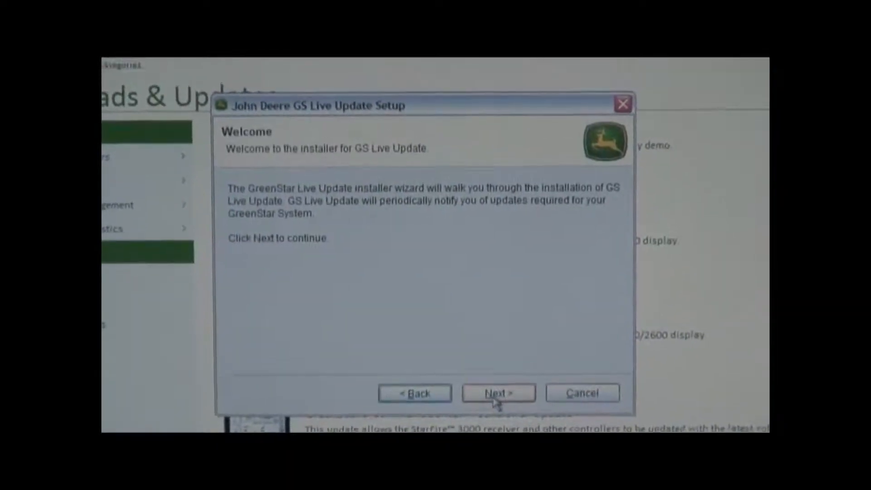
Accept the GS Live Update license agreement and proceed with installation
left_click(497, 393)
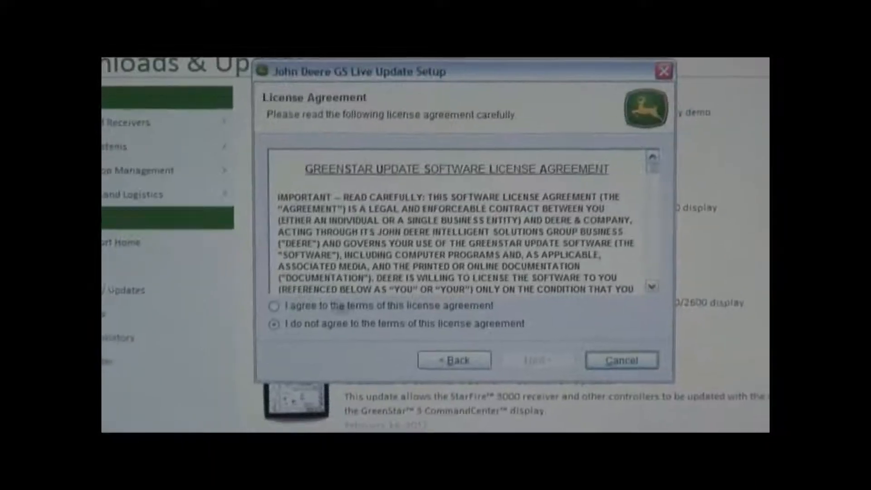
left_click(272, 306)
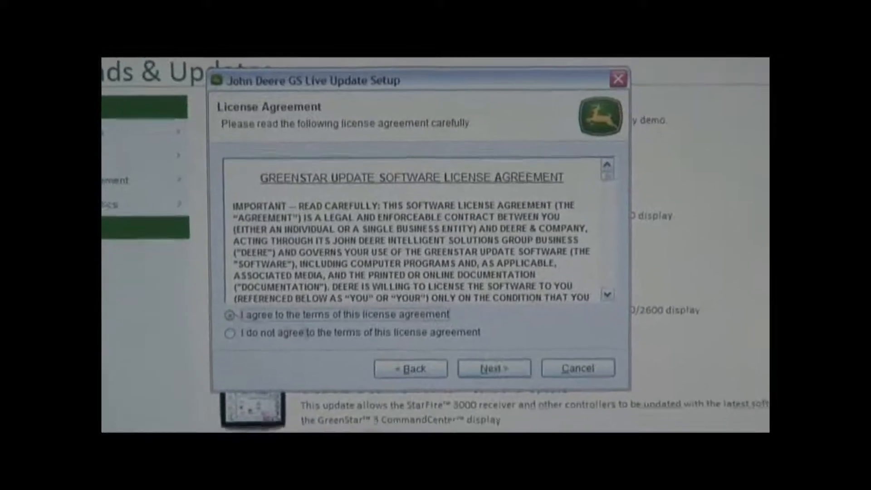
left_click(494, 368)
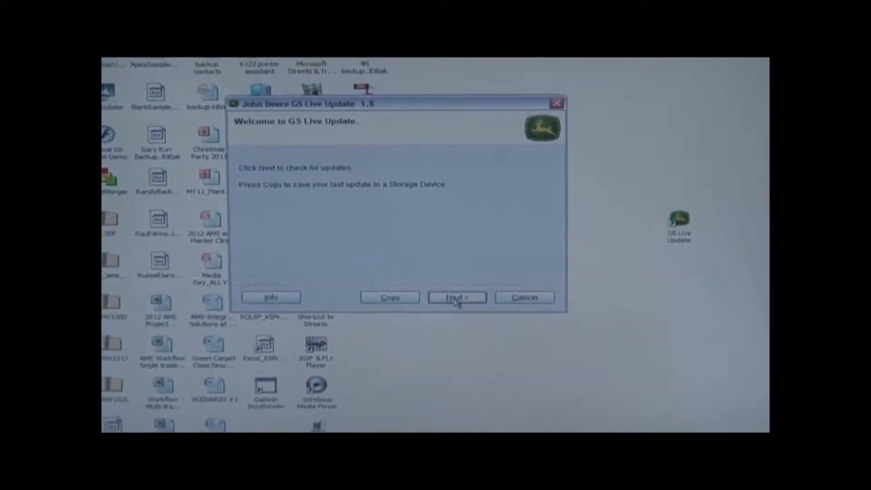
Check for GreenStar updates, then continue to saving the latest update to a storage device
left_click(456, 297)
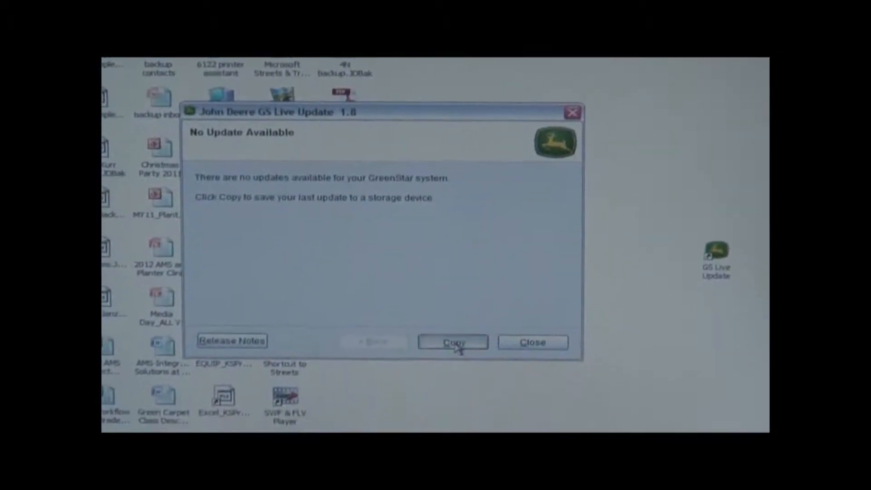
left_click(454, 342)
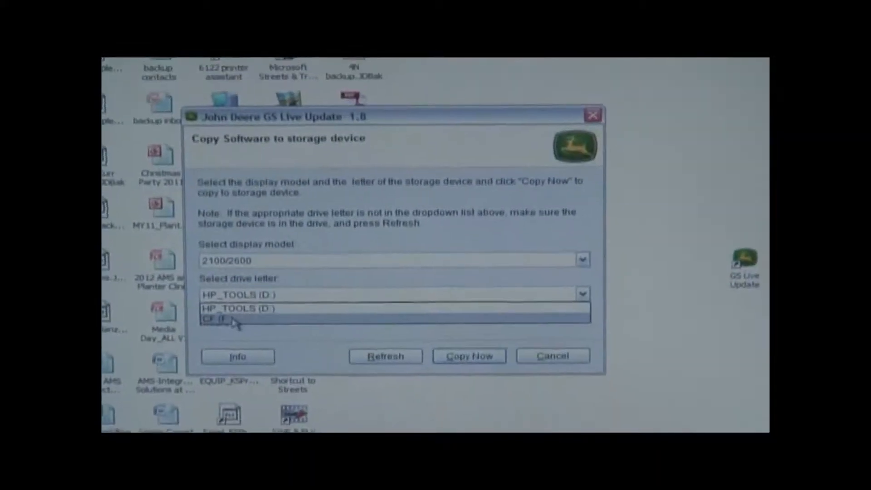
Choose the CF (F:) drive and start copying the 2100/2600 software
left_click(219, 320)
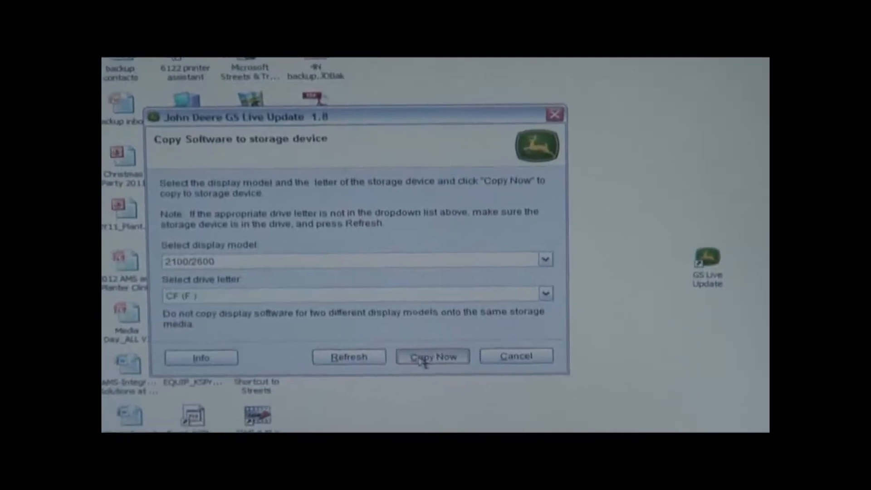
left_click(432, 357)
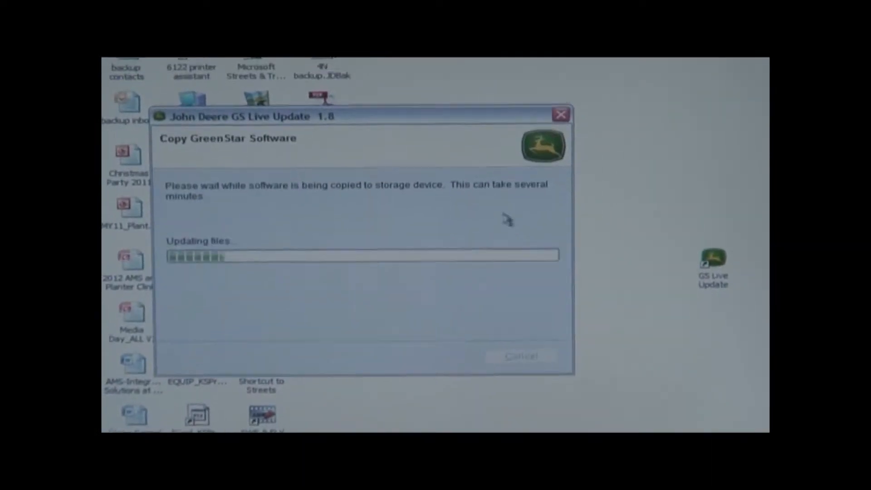